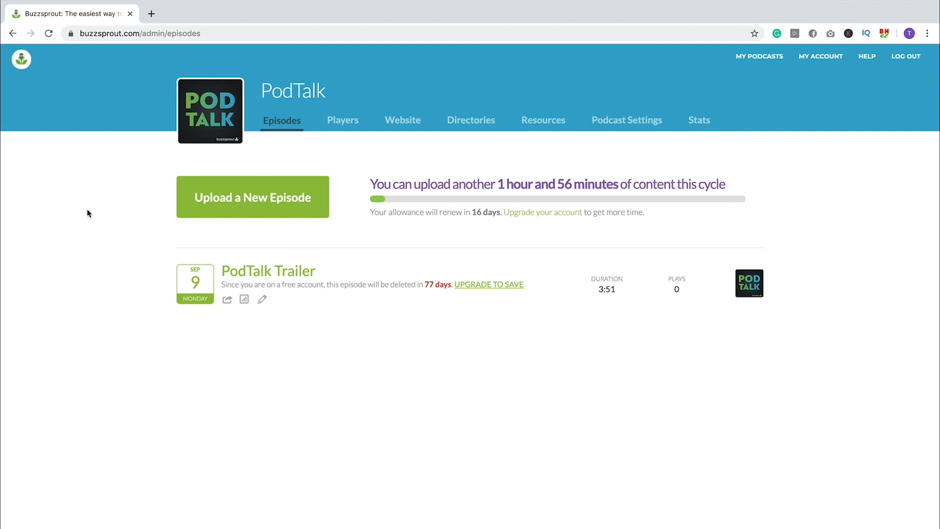
mouse_move(127, 187)
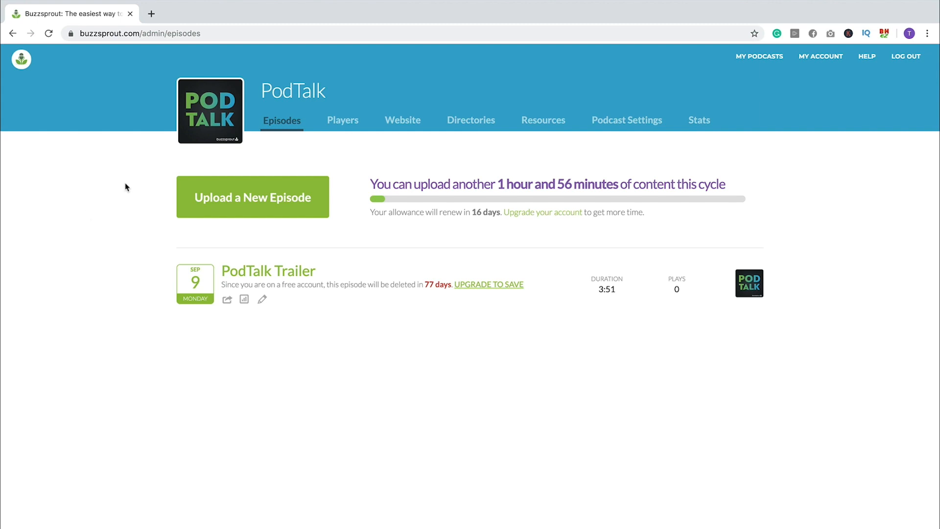
- Switch from the PodTalk episodes list to its Podcast Settings page
click(626, 120)
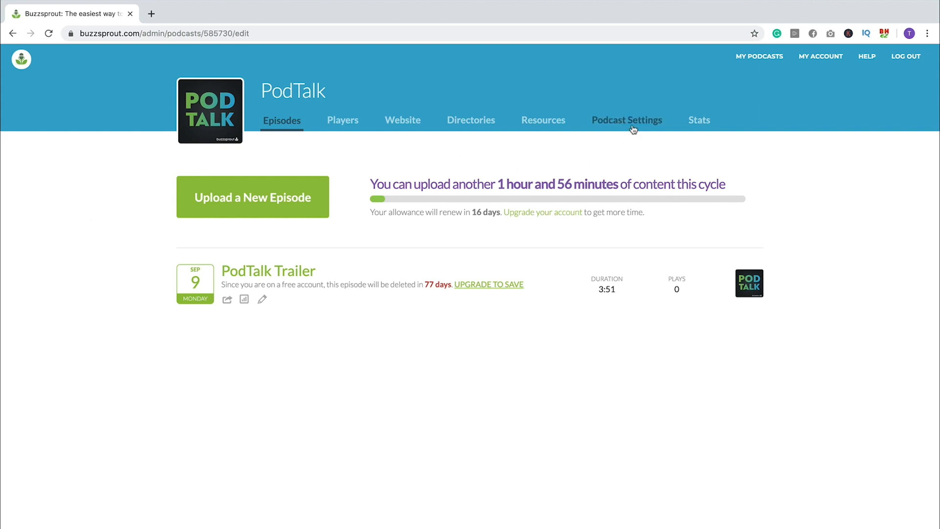
- Review the PodTalk settings: title, description, artwork, Education category and artist
click(627, 120)
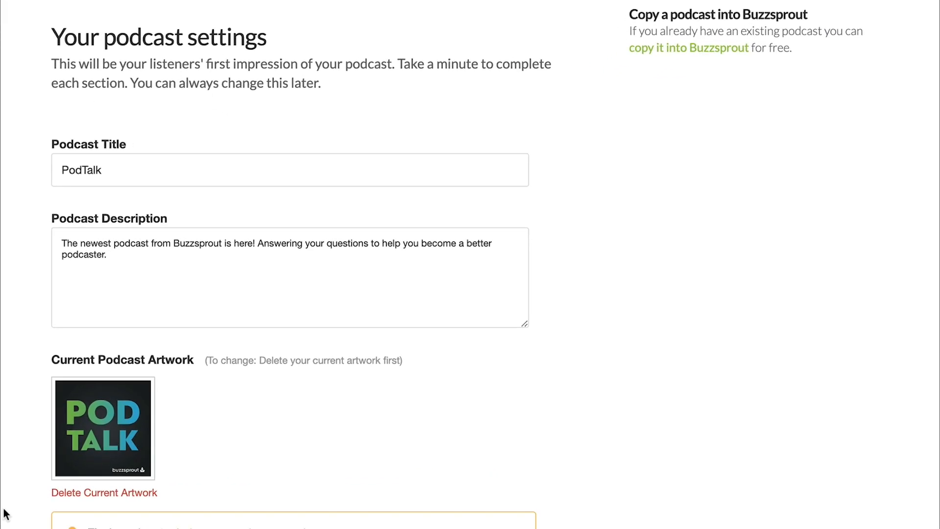
mouse_move(144, 174)
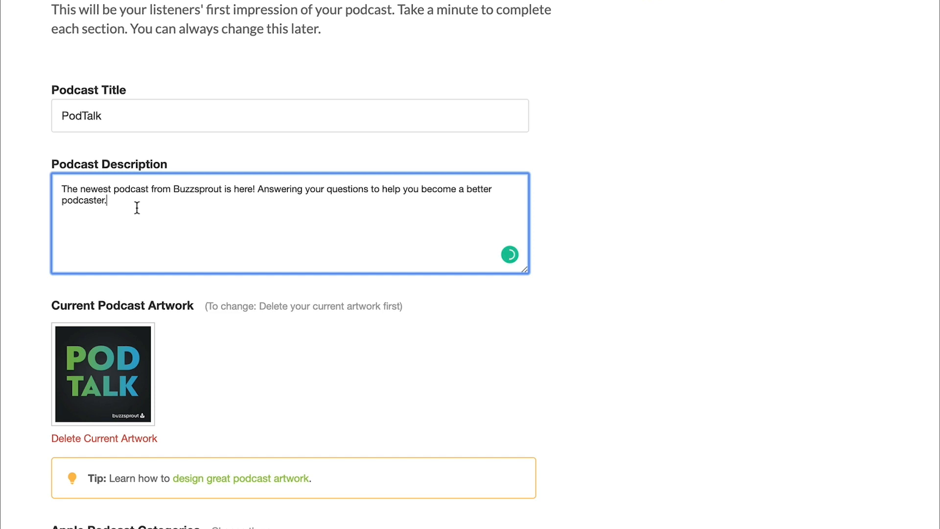
scroll(down, 3)
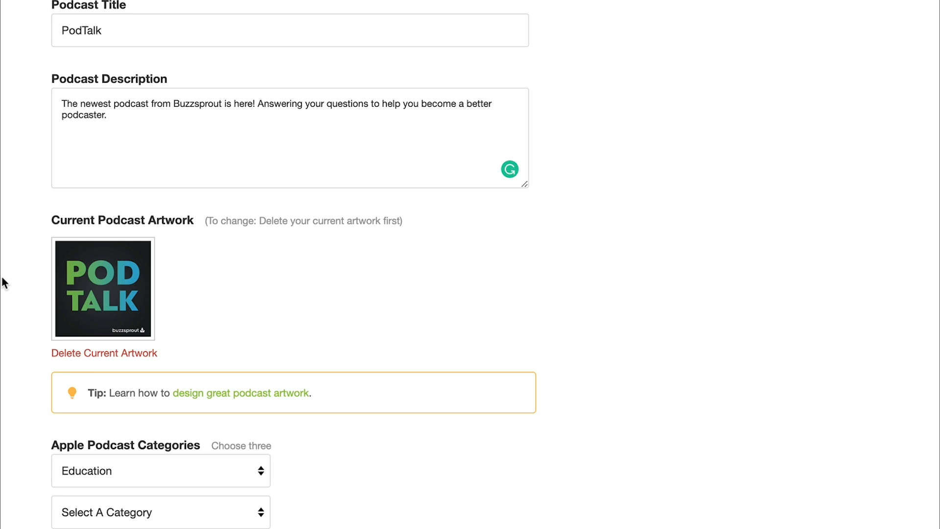
scroll(down, 3)
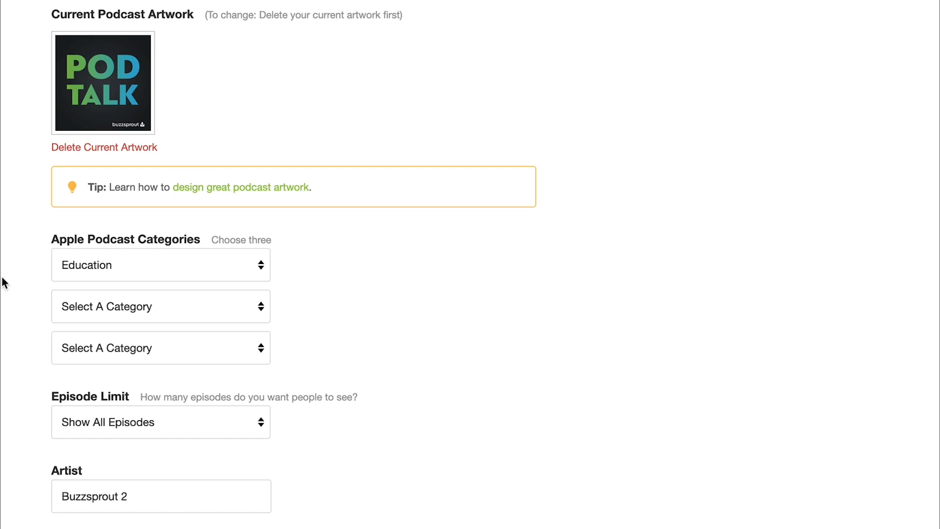
mouse_move(97, 273)
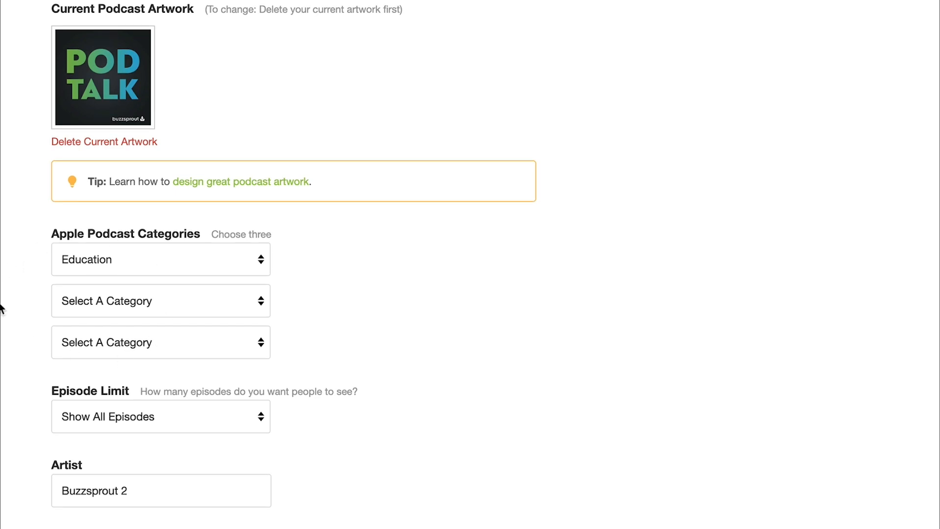
scroll(down, 3)
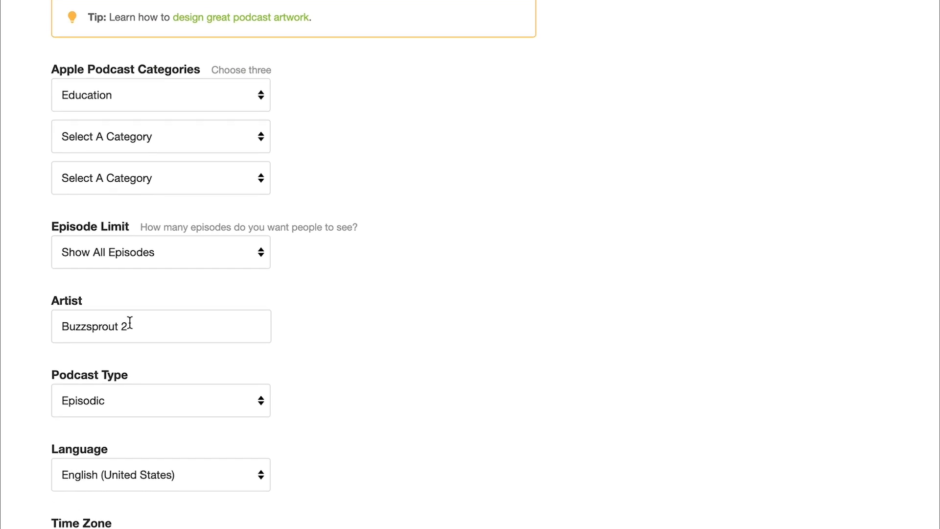
mouse_move(6, 339)
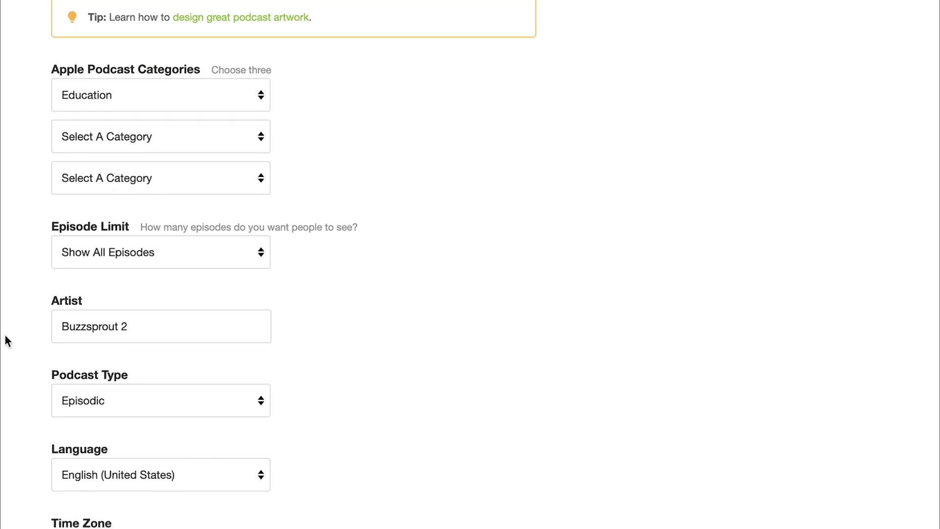
scroll(down, 3)
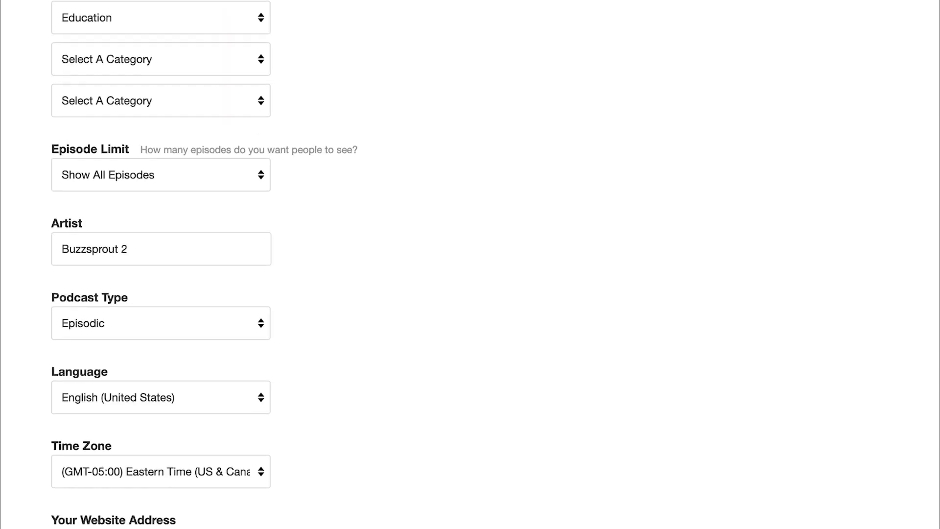
scroll(down, 3)
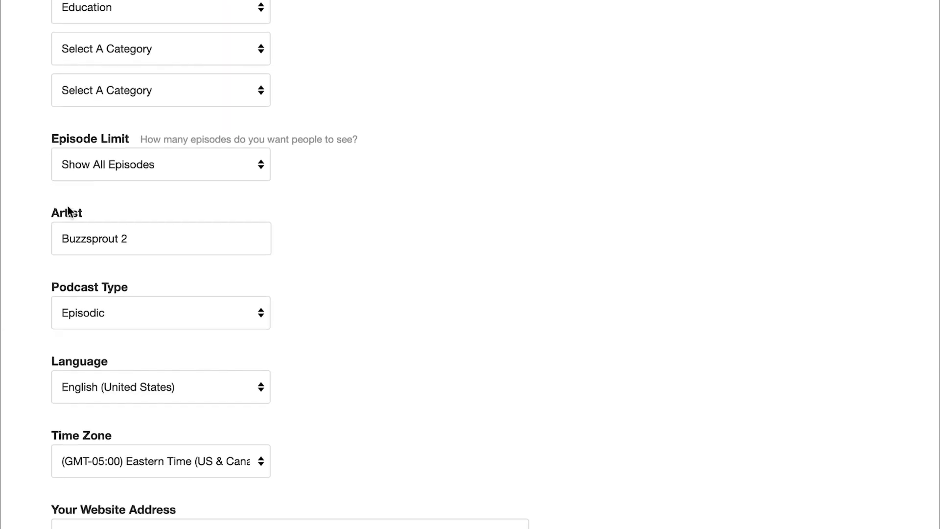
mouse_move(127, 187)
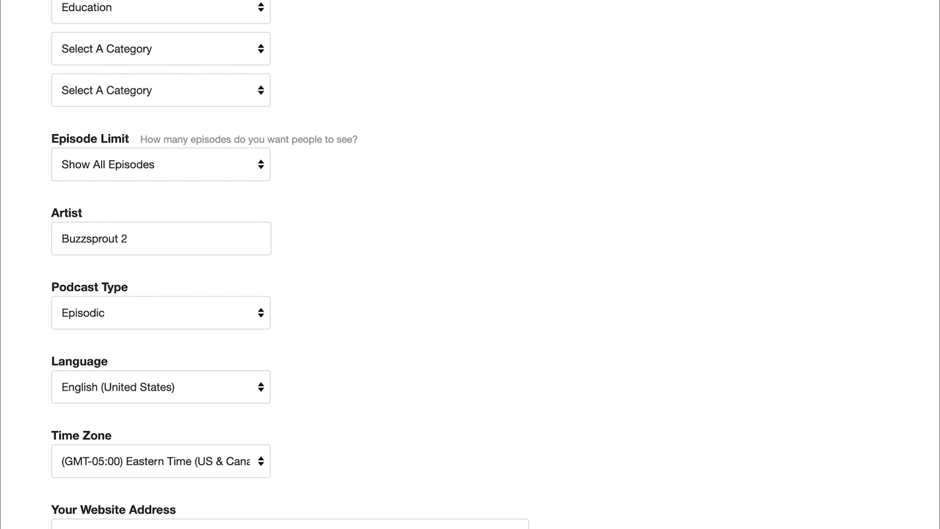
scroll(down, 3)
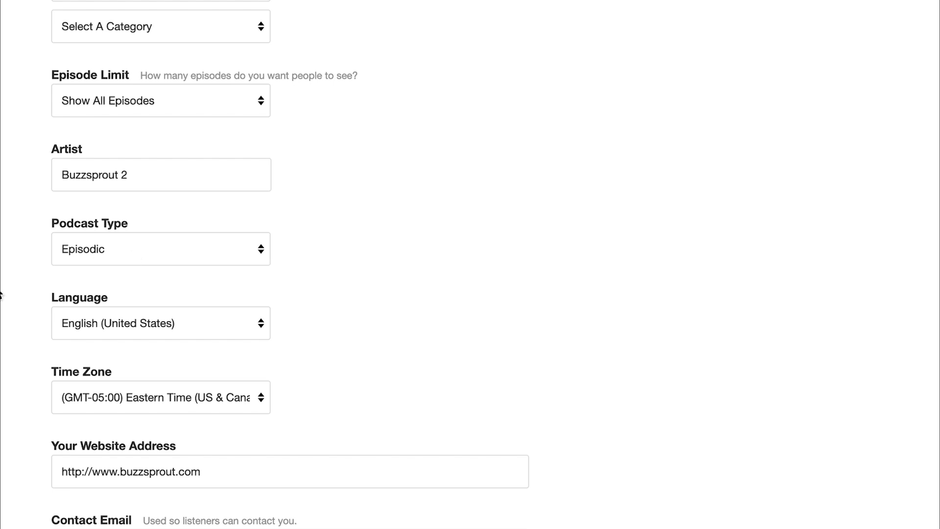
scroll(down, 3)
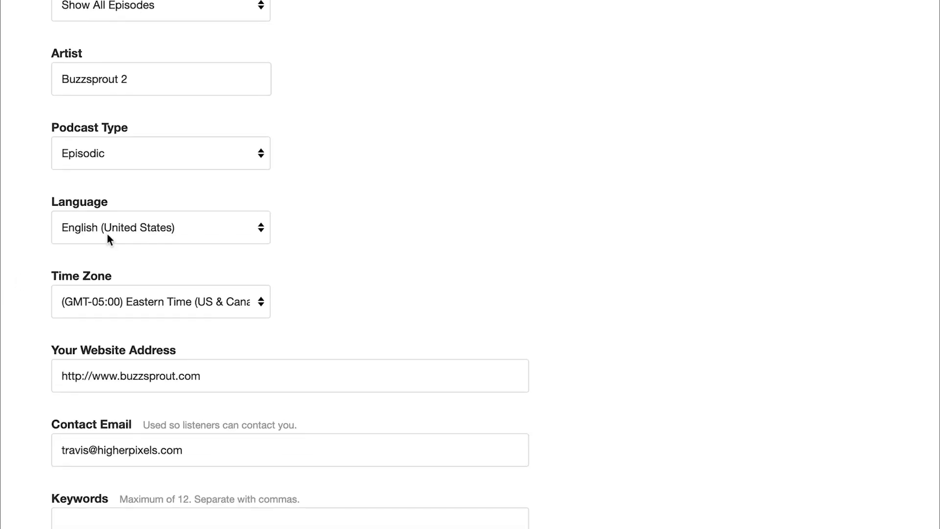
scroll(down, 3)
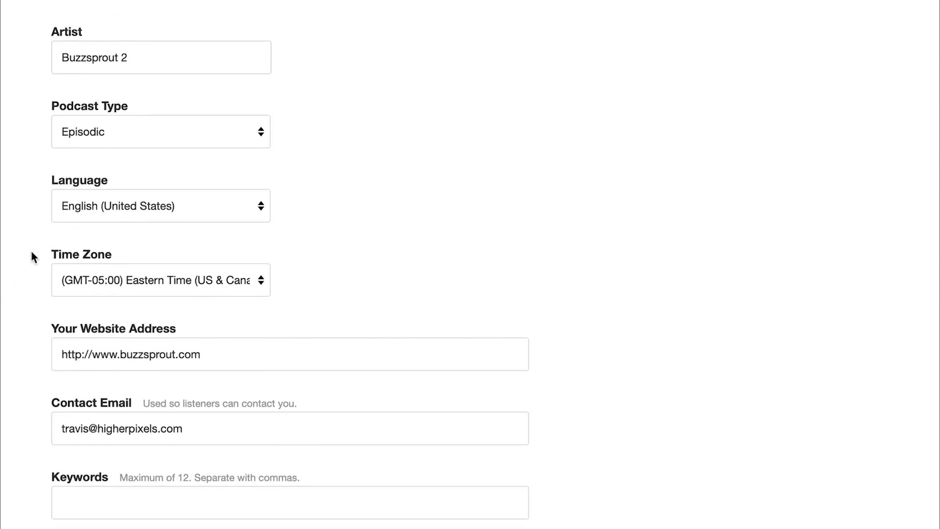
scroll(down, 3)
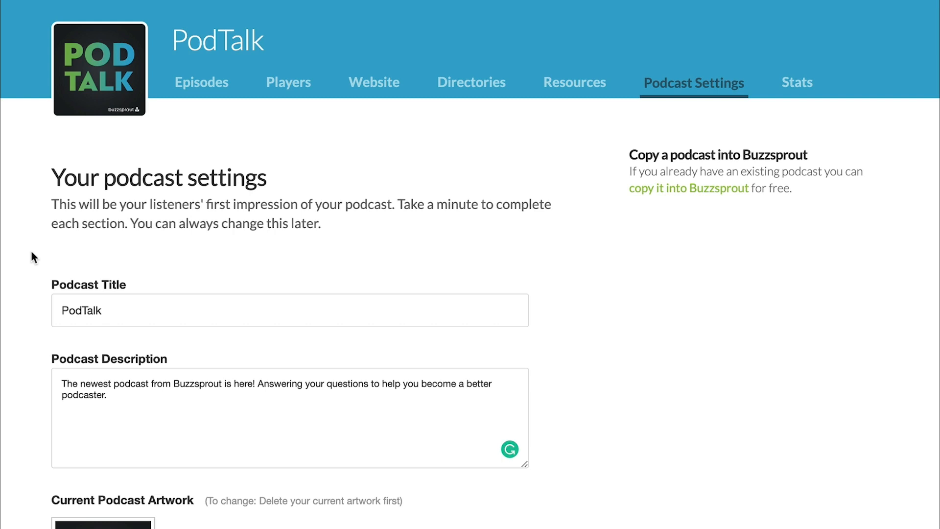
mouse_move(471, 125)
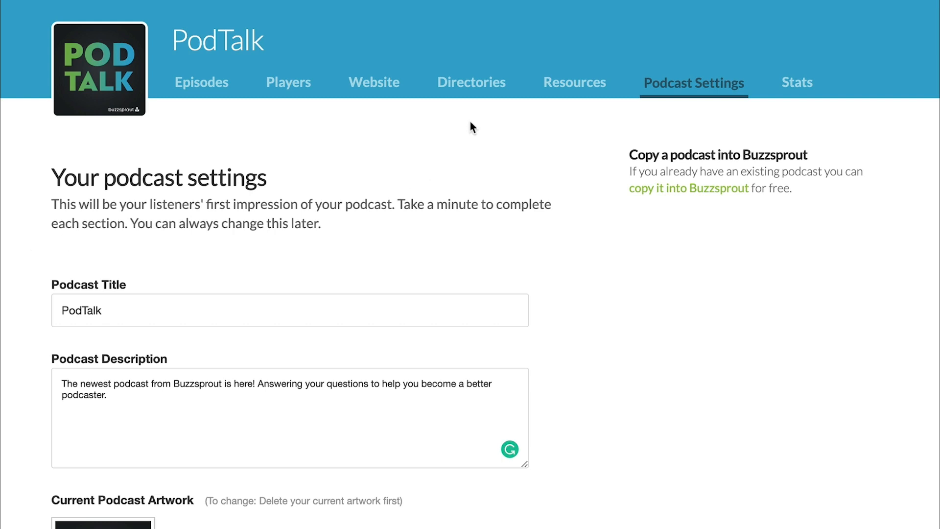
- Go to Directories and choose Get Listed for Apple Podcasts
click(471, 81)
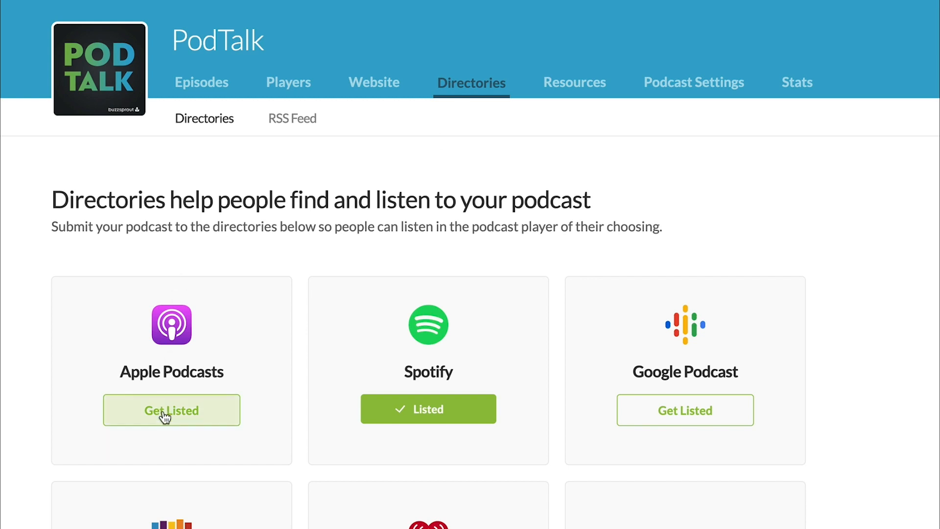
click(171, 410)
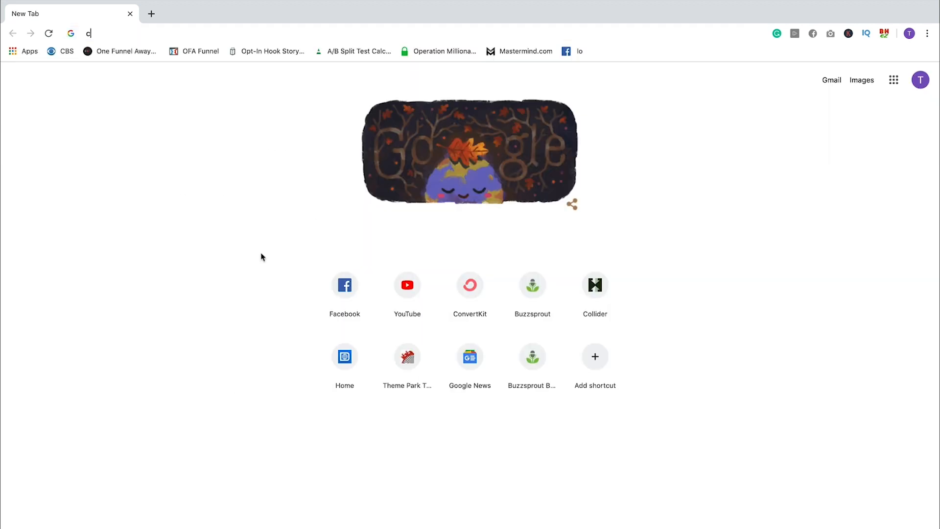
- Search Google for 'create apple id' and reach Apple's guide to creating an Apple ID
text(reate apple id)
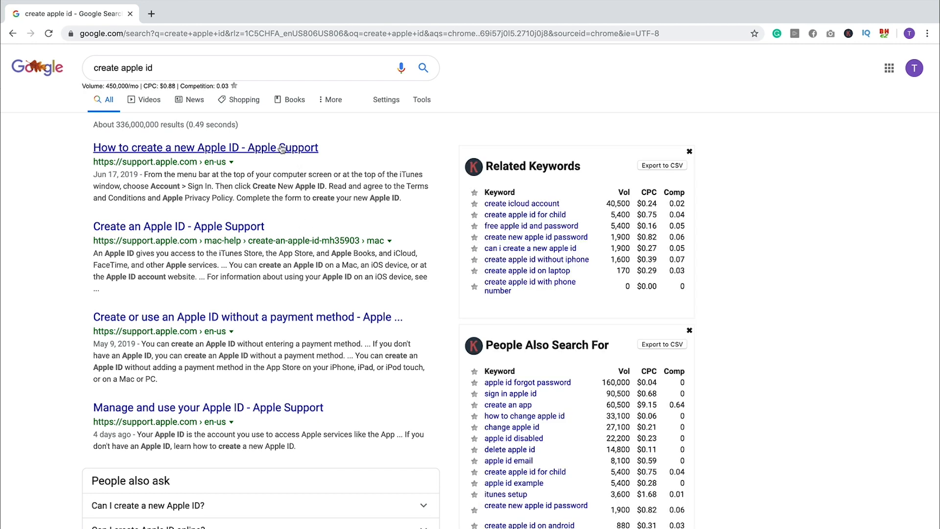
click(204, 147)
text(podcasts connect)
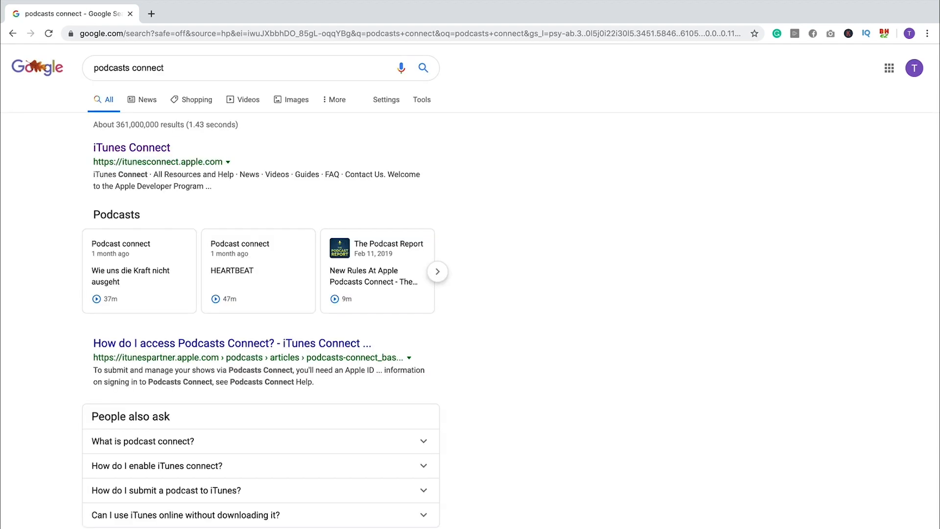
- Go to iTunes Connect and sign in to Podcasts Connect with the saved Apple ID
click(131, 146)
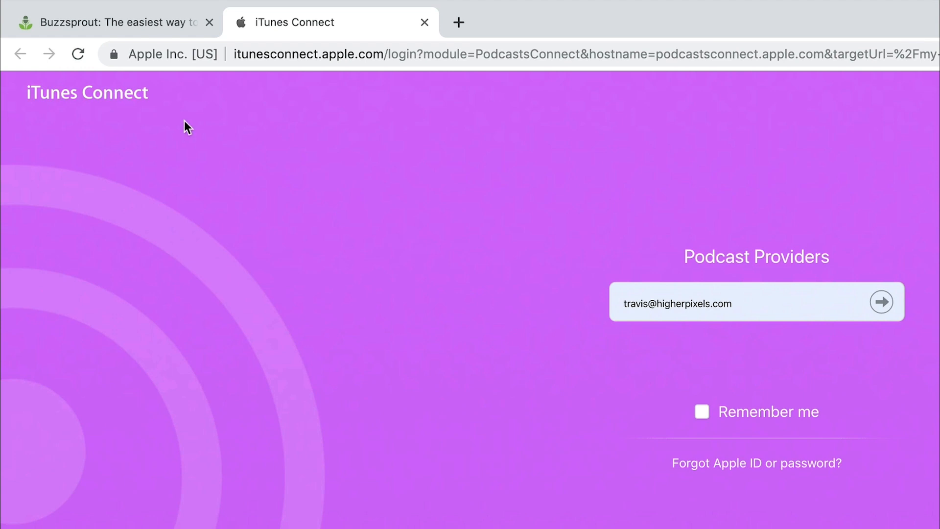
mouse_move(191, 192)
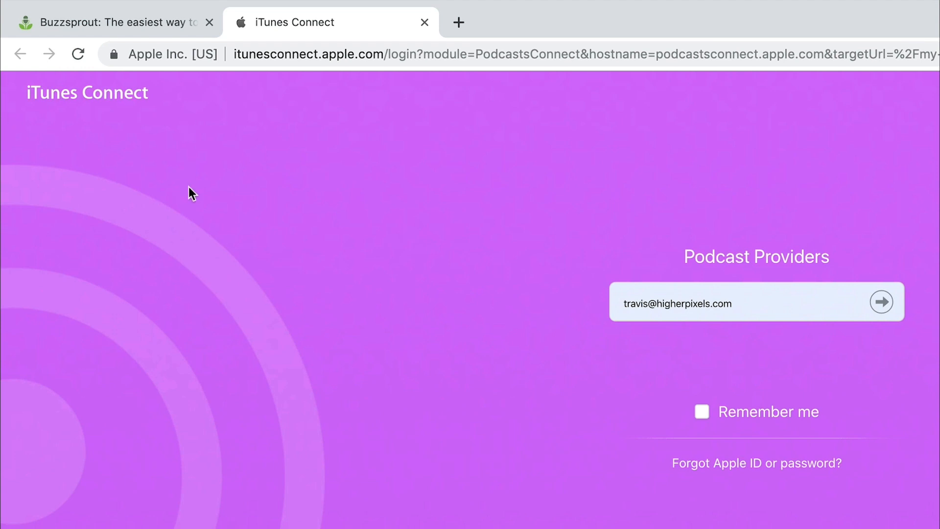
mouse_move(13, 132)
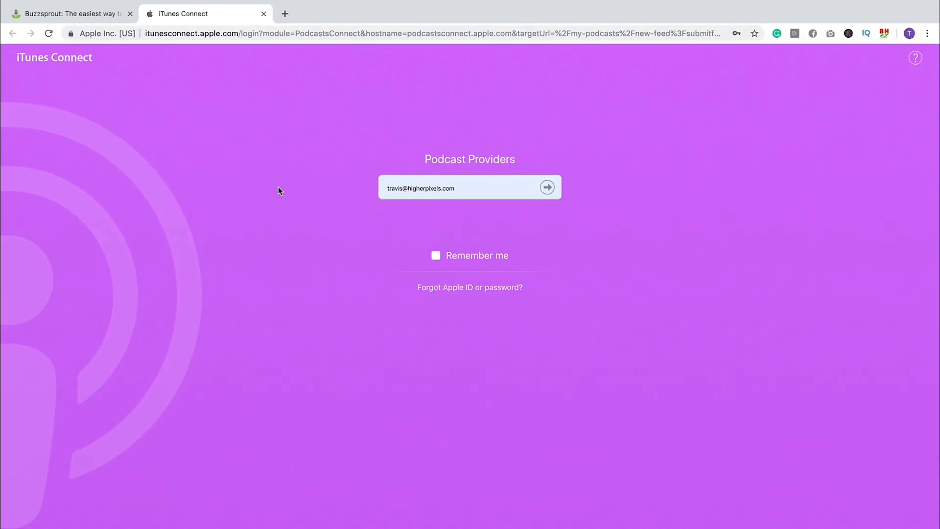
click(465, 187)
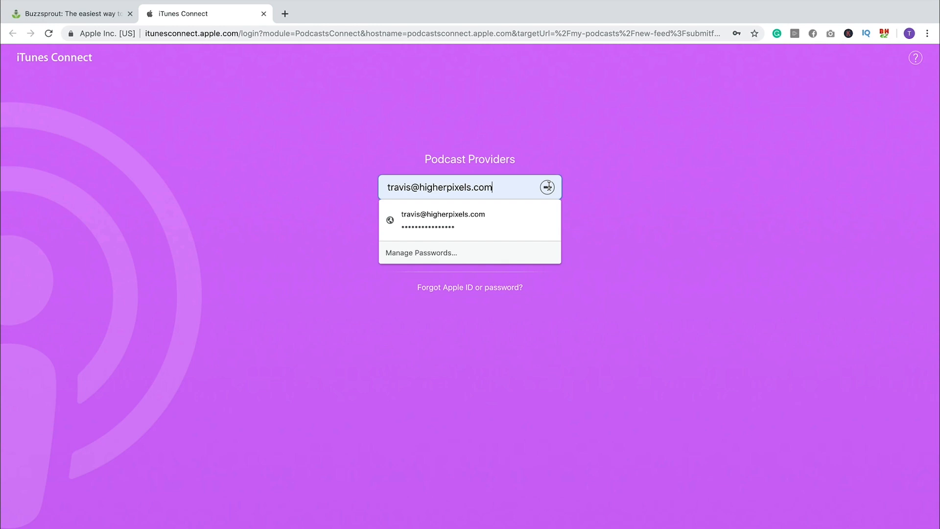
click(444, 220)
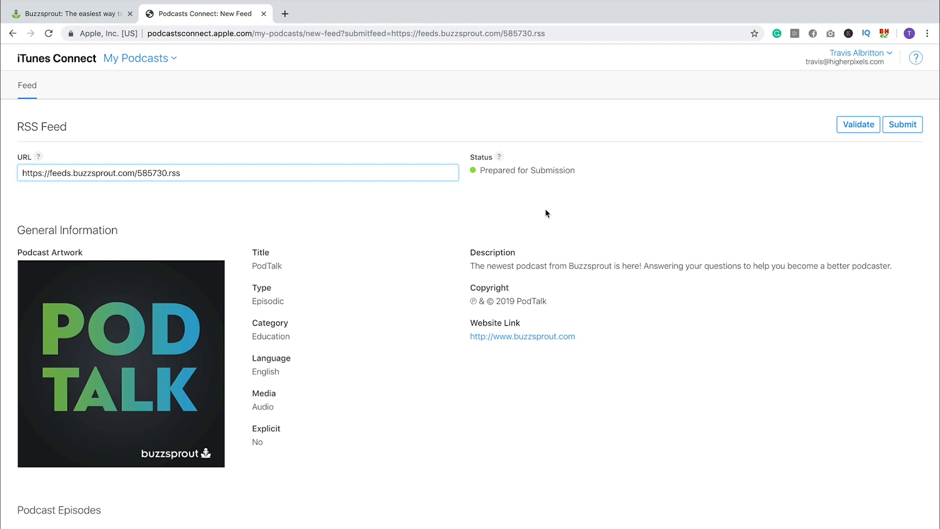
mouse_move(282, 193)
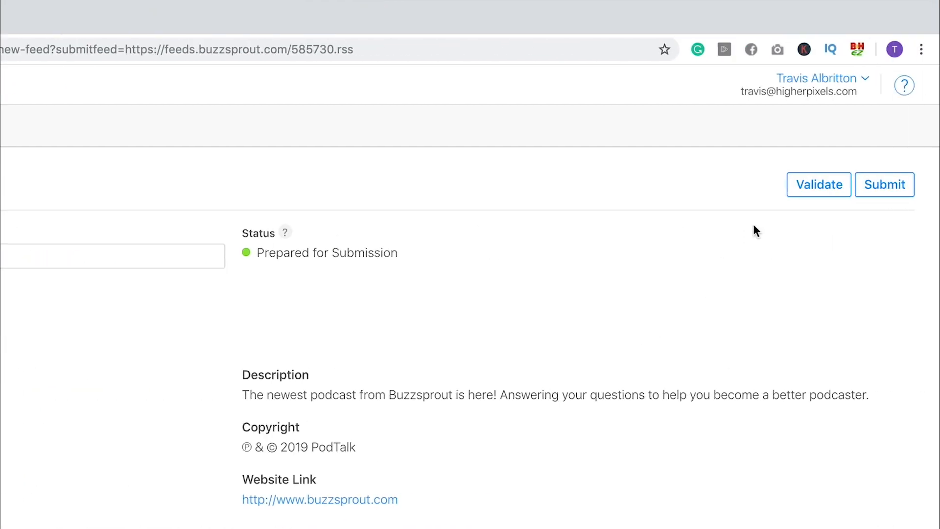
- Review the PodTalk Buzzsprout feed details listed as Prepared for Submission
click(817, 185)
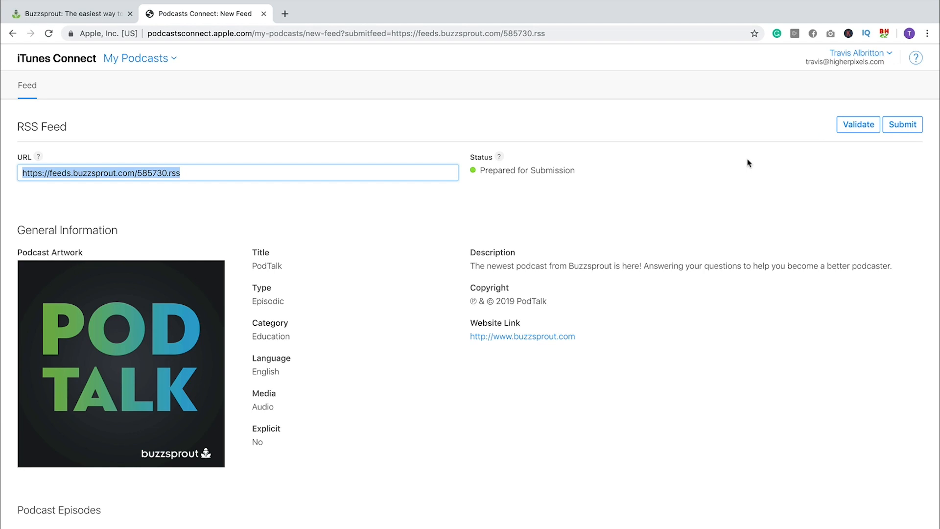
- Submit the PodTalk feed to Apple for review and get the success confirmation
click(902, 125)
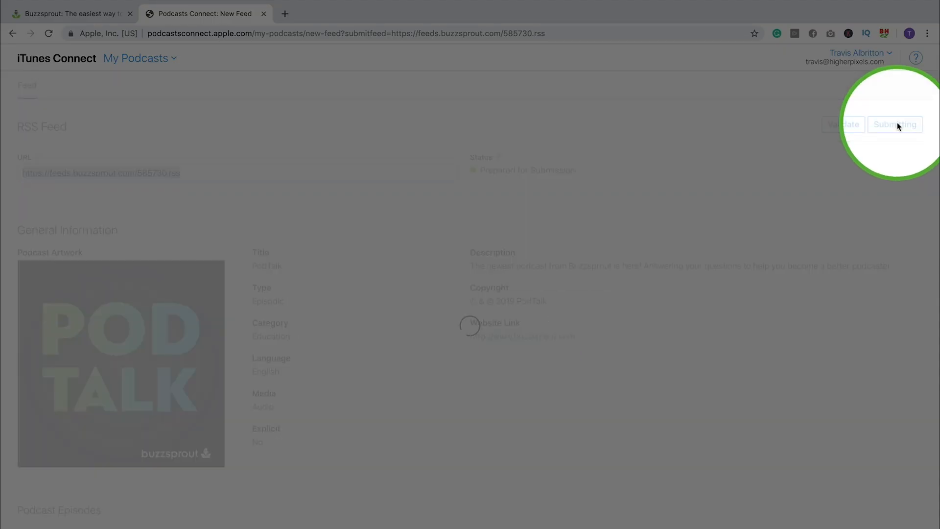
click(902, 125)
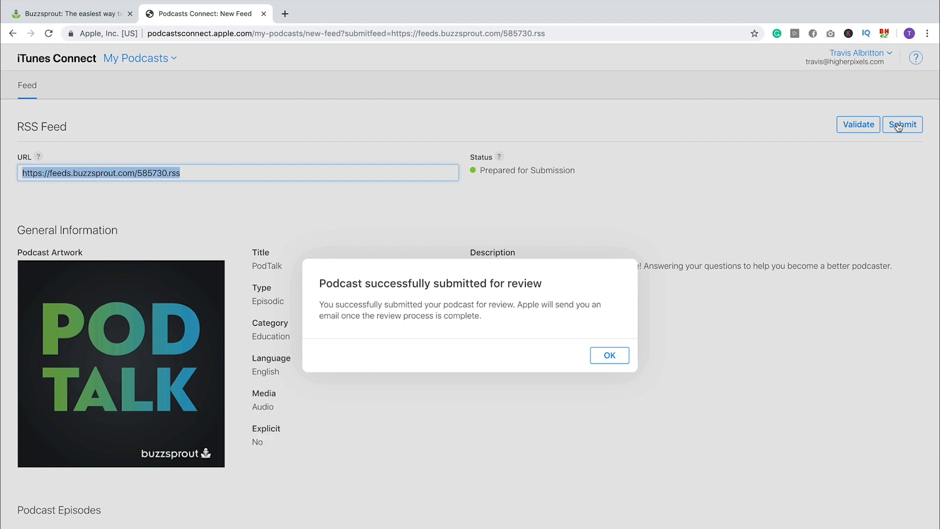
mouse_move(913, 114)
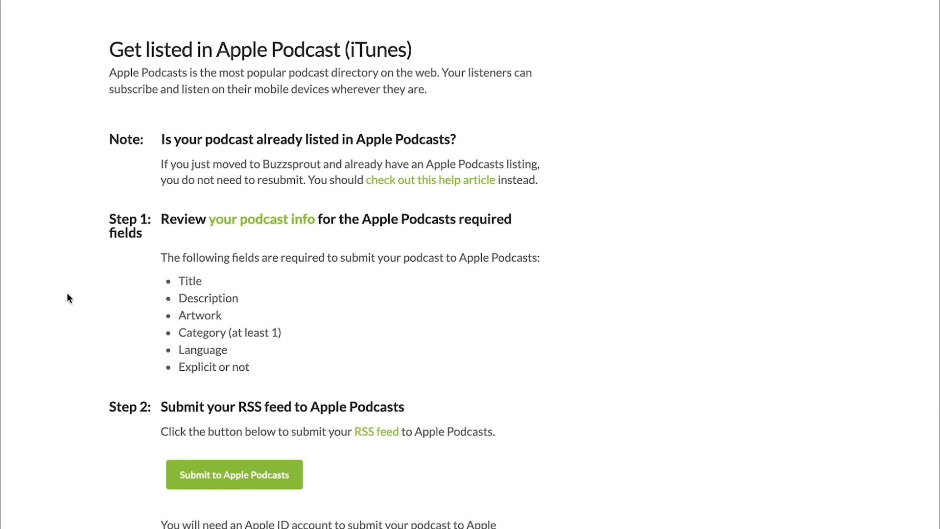
- Scroll Buzzsprout's Apple Podcasts guide down to Step 3 about reporting the submission
scroll(down, 3)
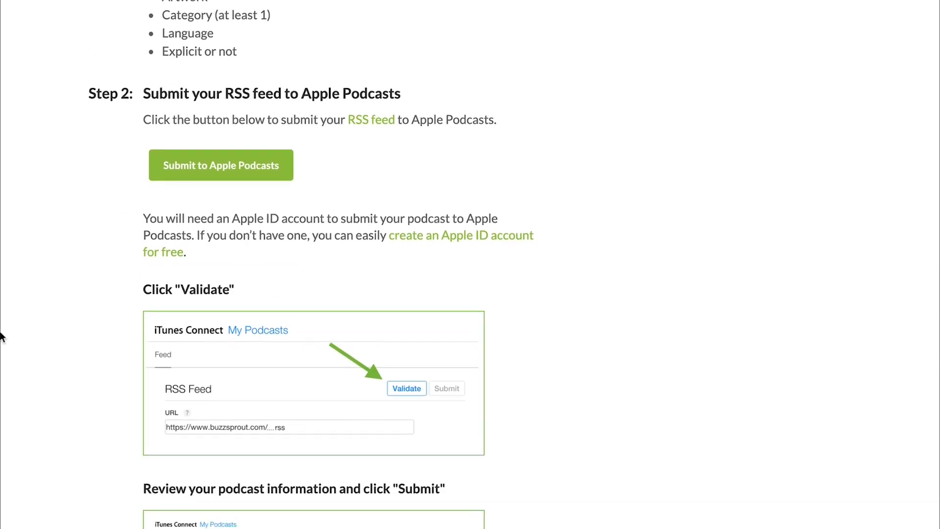
scroll(down, 3)
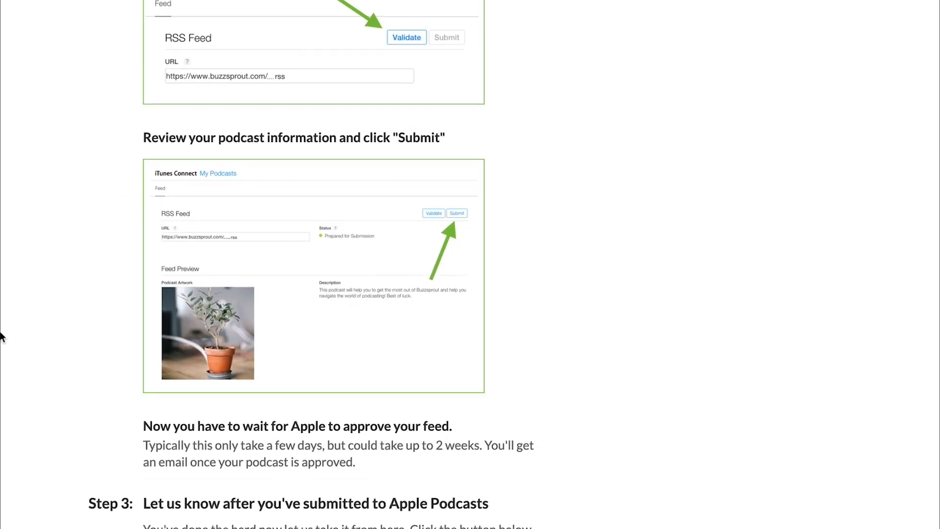
scroll(down, 3)
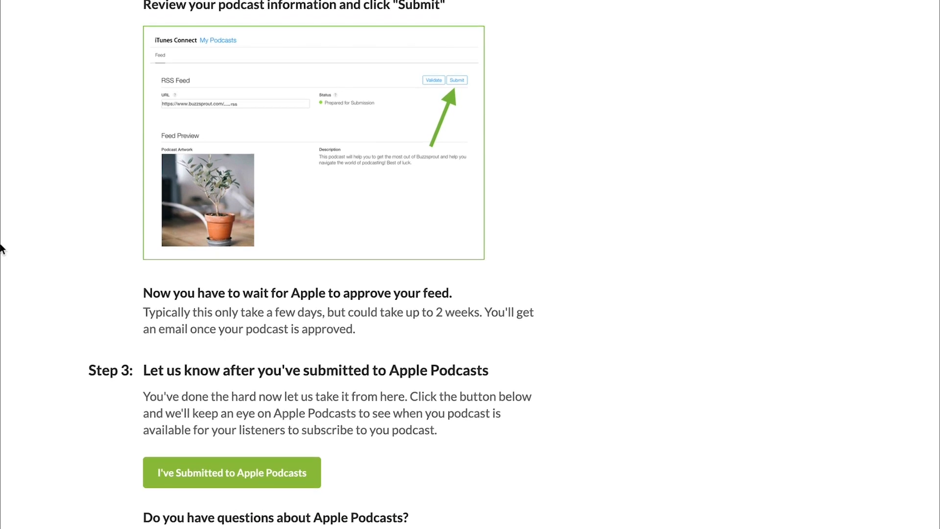
mouse_move(126, 528)
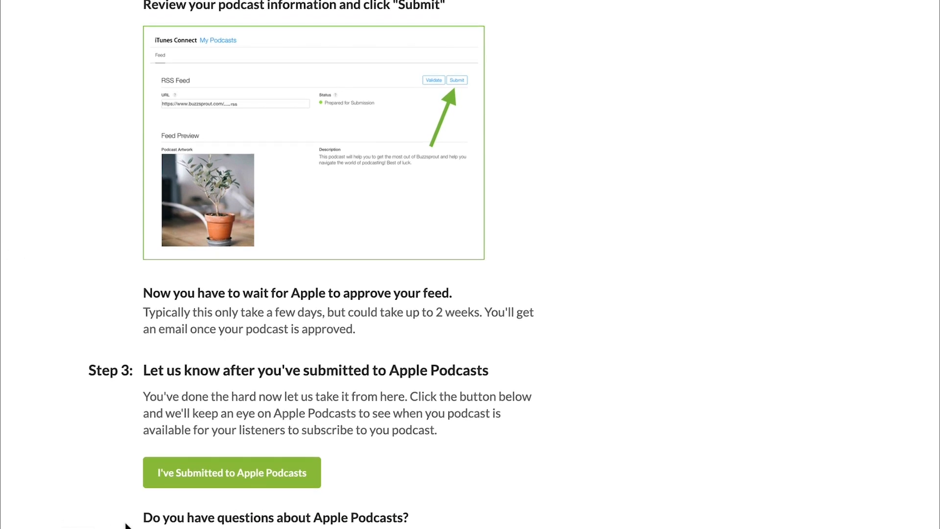
mouse_move(228, 480)
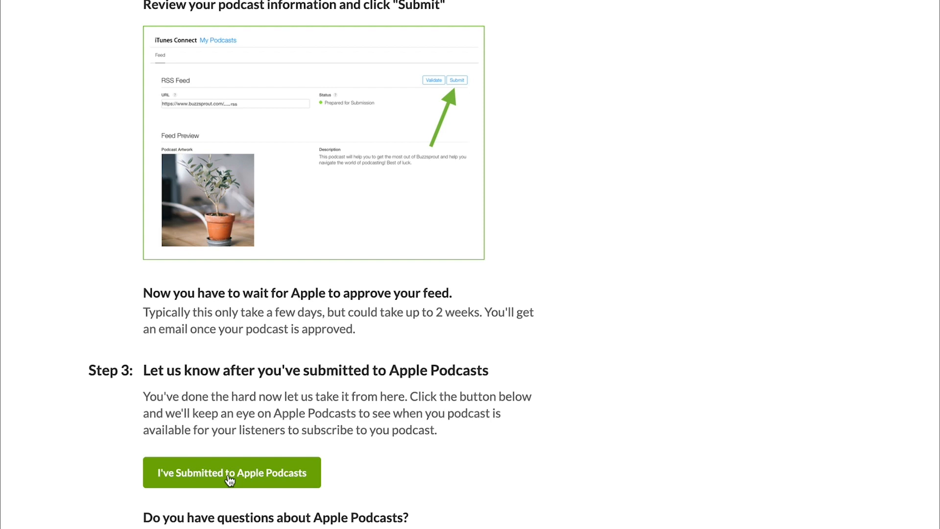
- Mark PodTalk as submitted to Apple Podcasts and view the thank-you note and URL field
click(231, 472)
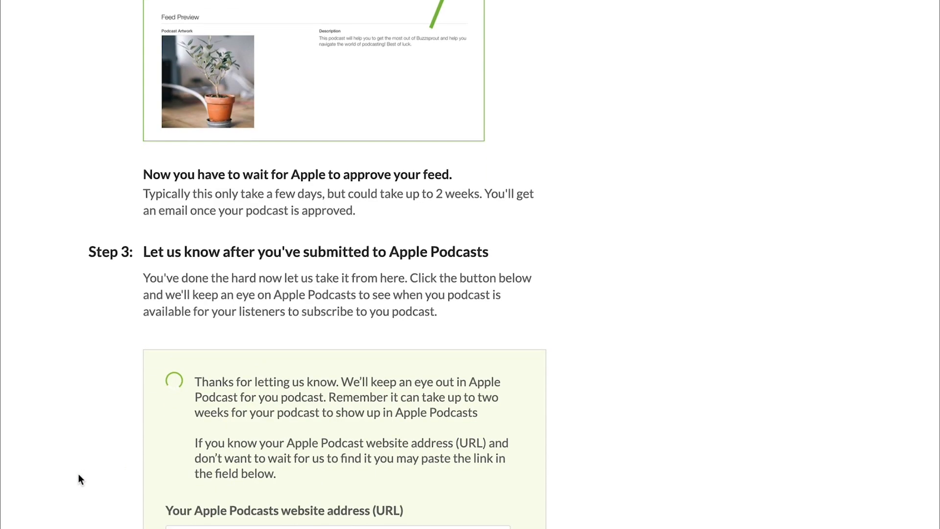
scroll(down, 3)
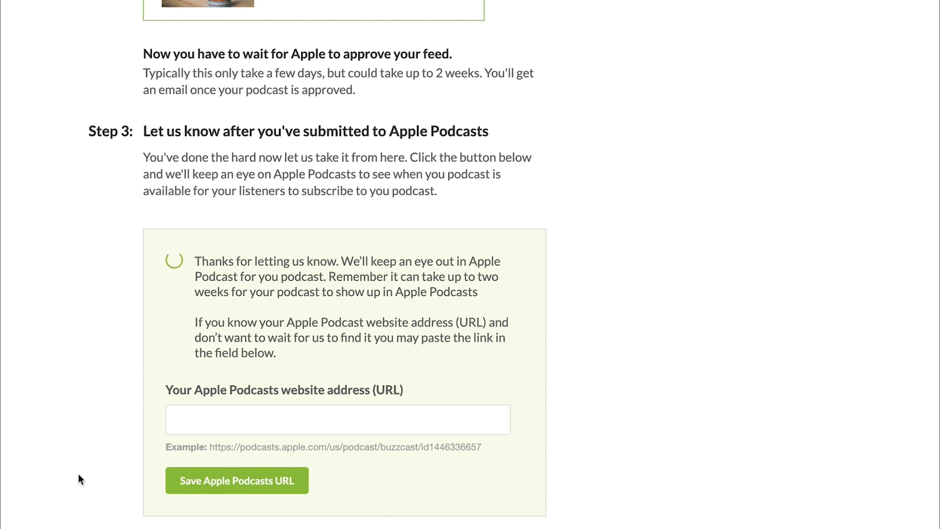
scroll(down, 3)
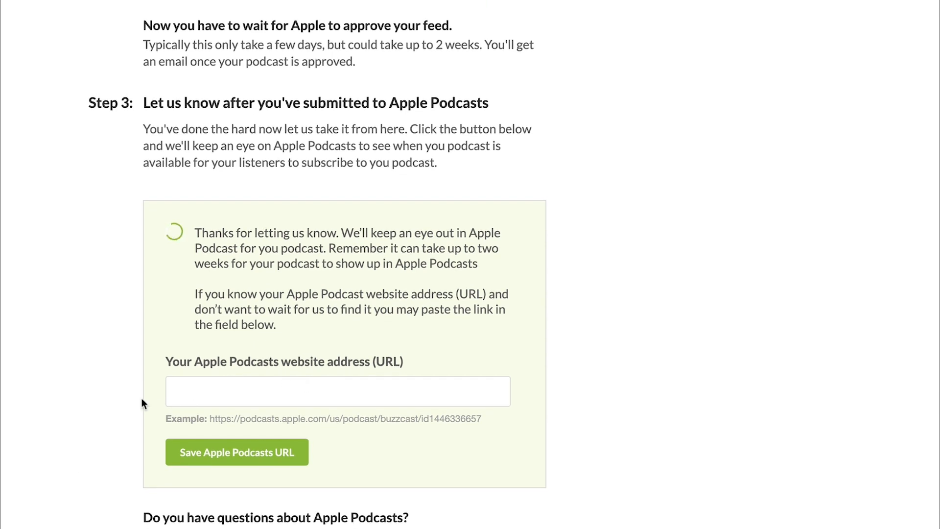
mouse_move(132, 416)
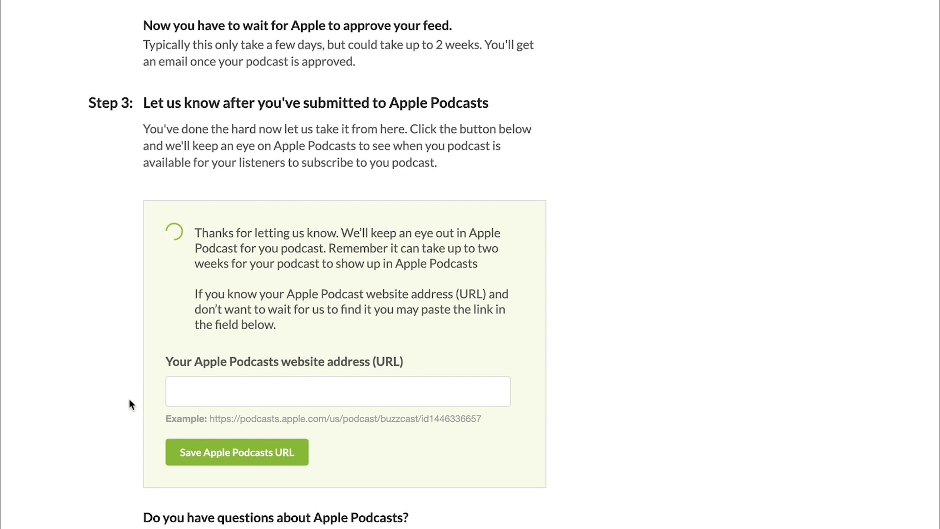